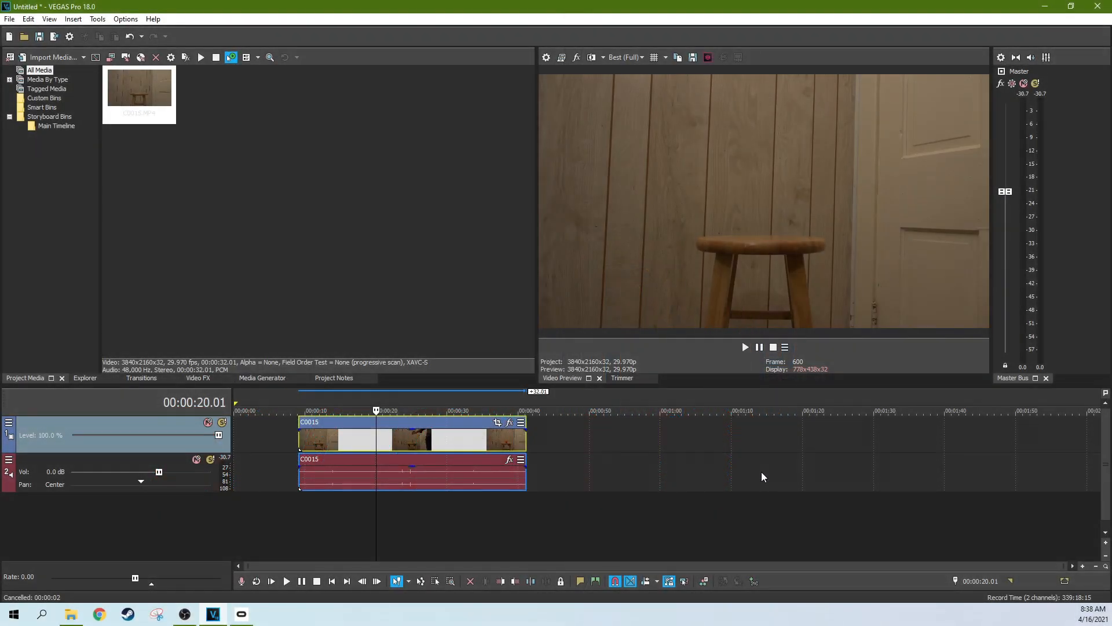
{"action": "mouse_move", "coordinate": [577, 457]}
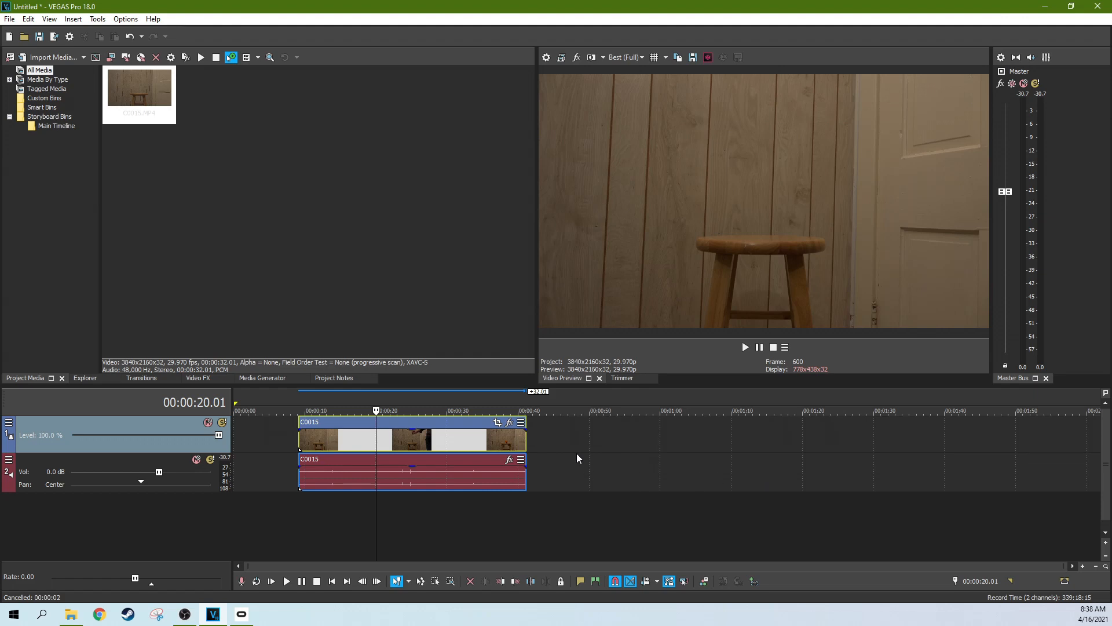
Step: Trim C0015 to the stretch where the orange drops onto the stool
{"action": "left_click", "coordinate": [287, 581]}
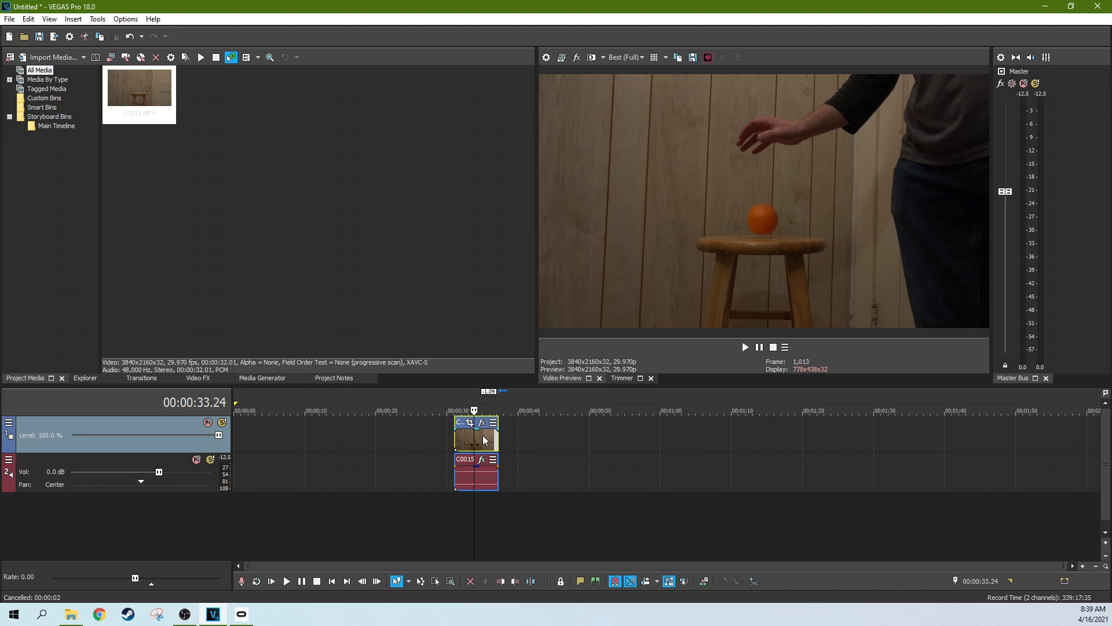
Step: Create a reversed subclip from the trimmed orange event and select it in Project Media
{"action": "right_click", "coordinate": [477, 436]}
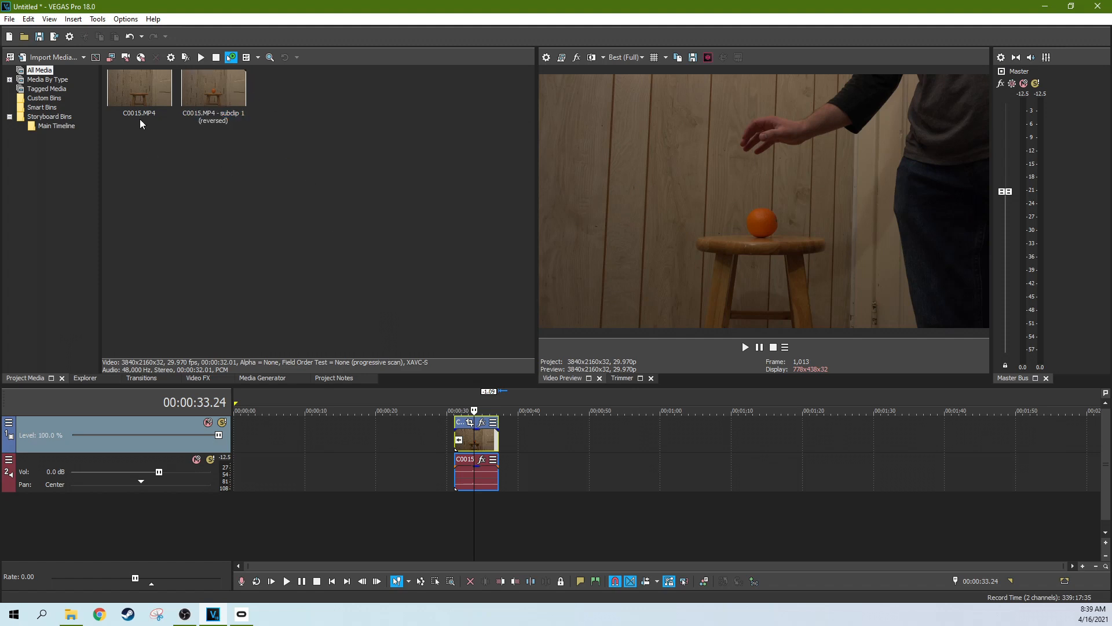
{"action": "mouse_move", "coordinate": [218, 139]}
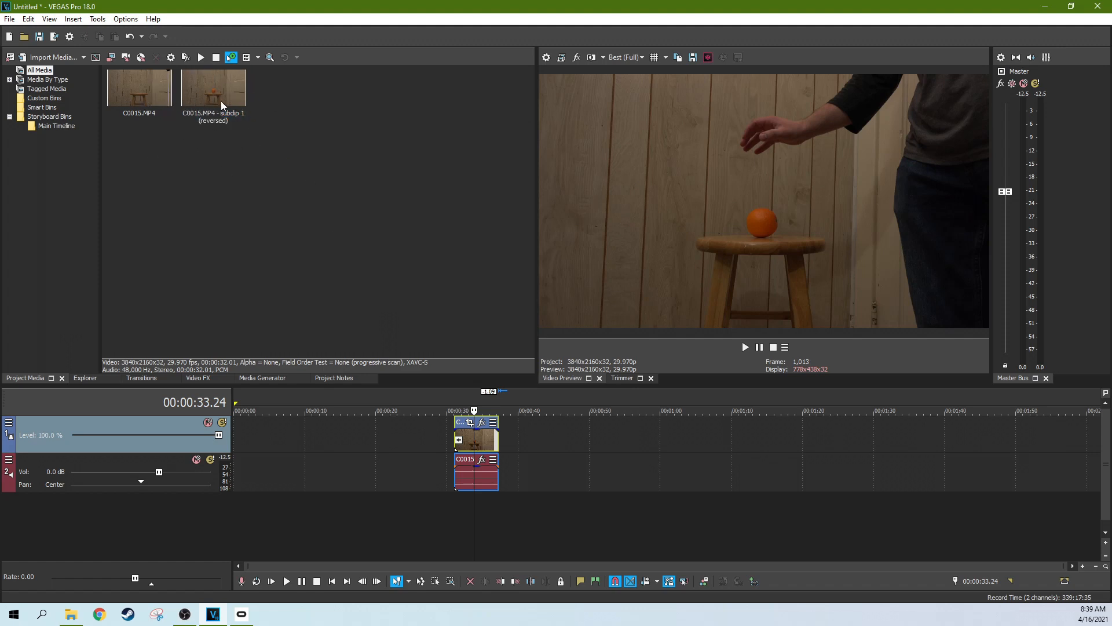
{"action": "left_click", "coordinate": [212, 88]}
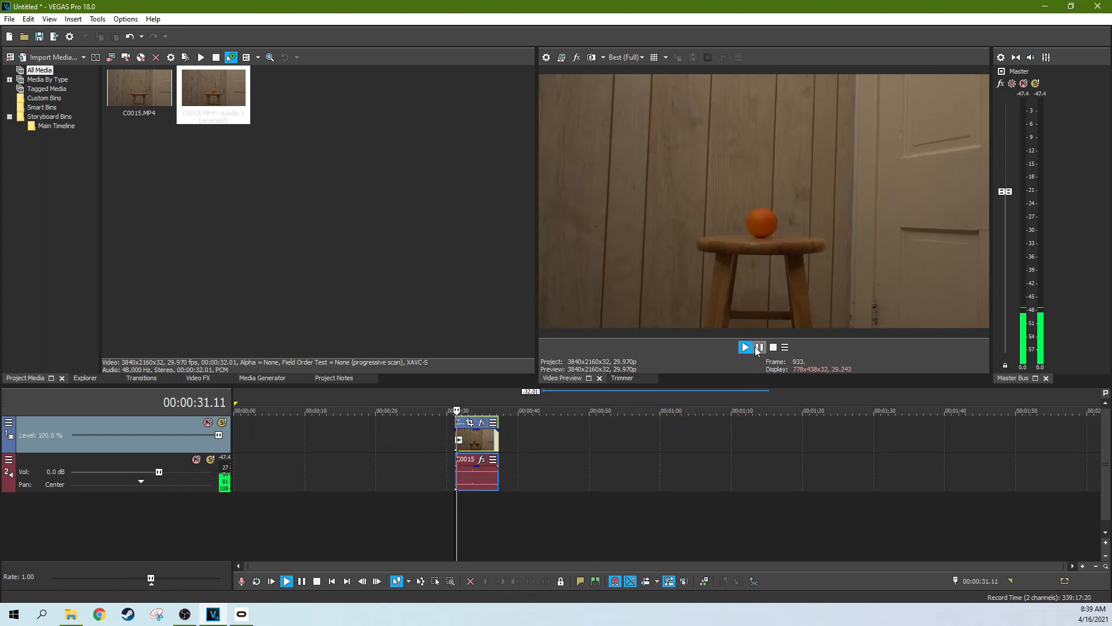
Step: Play back the trimmed orange clip in Video Preview, then stop it
{"action": "left_click", "coordinate": [745, 347]}
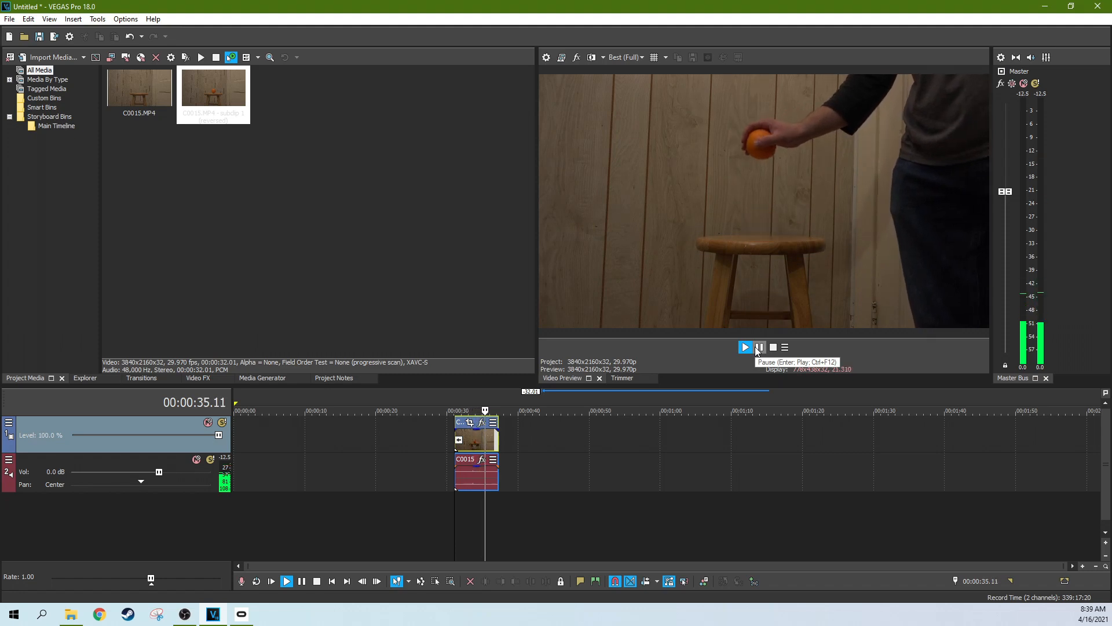
{"action": "left_click", "coordinate": [745, 347]}
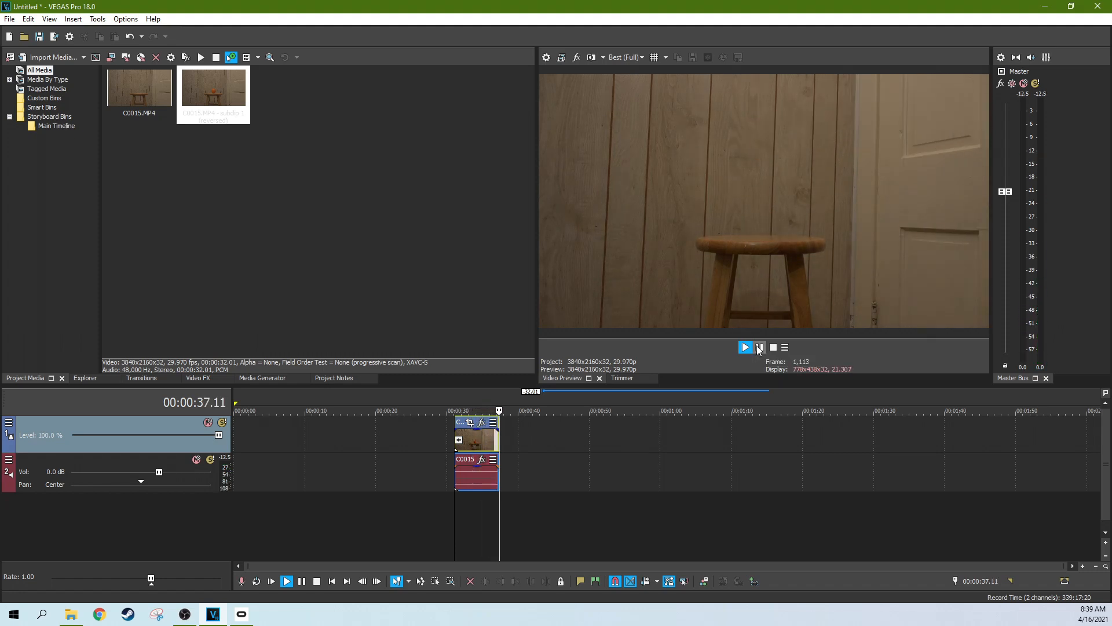
{"action": "left_click", "coordinate": [745, 347]}
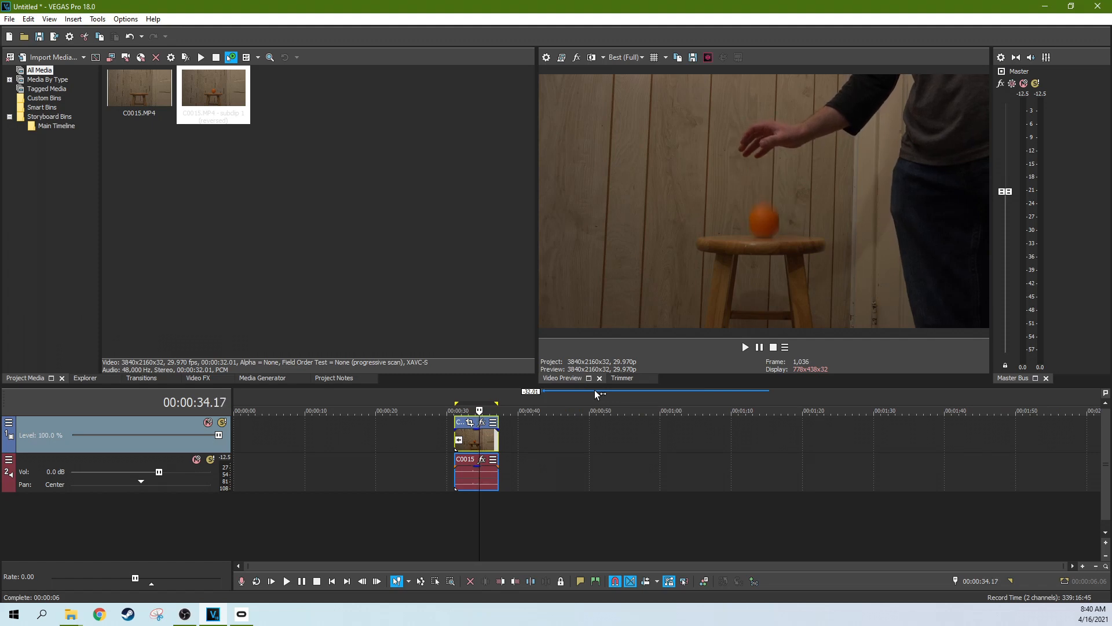
Step: Render the looped region to new tracks as reversedorange.mov
{"action": "left_click", "coordinate": [746, 347]}
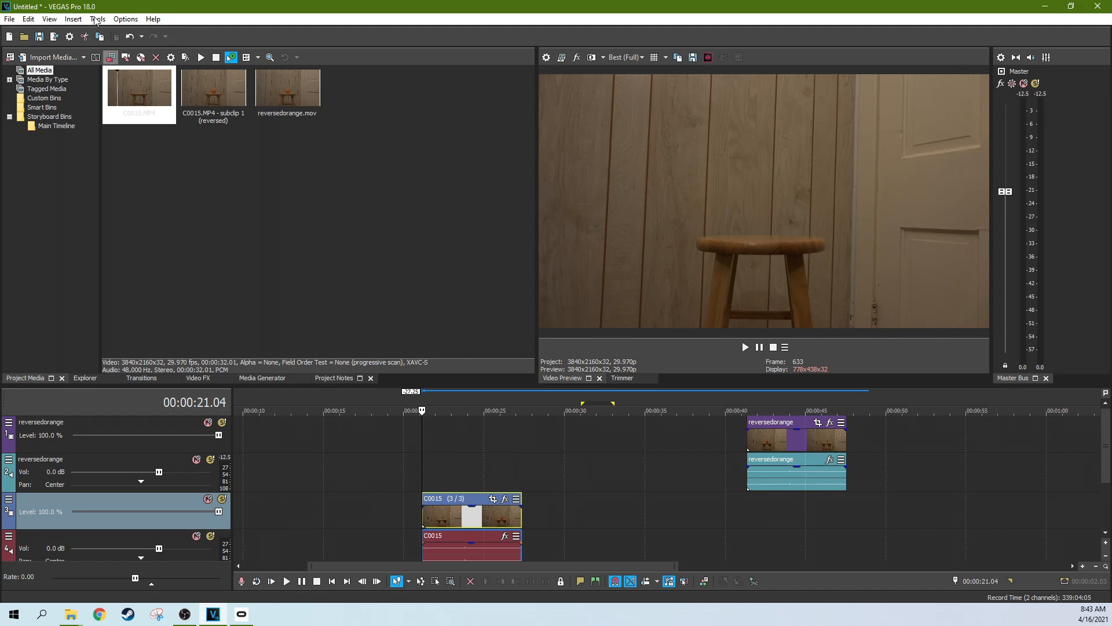
Step: Add a velocity envelope to the C0015 event with one point partway along
{"action": "left_click", "coordinate": [73, 18]}
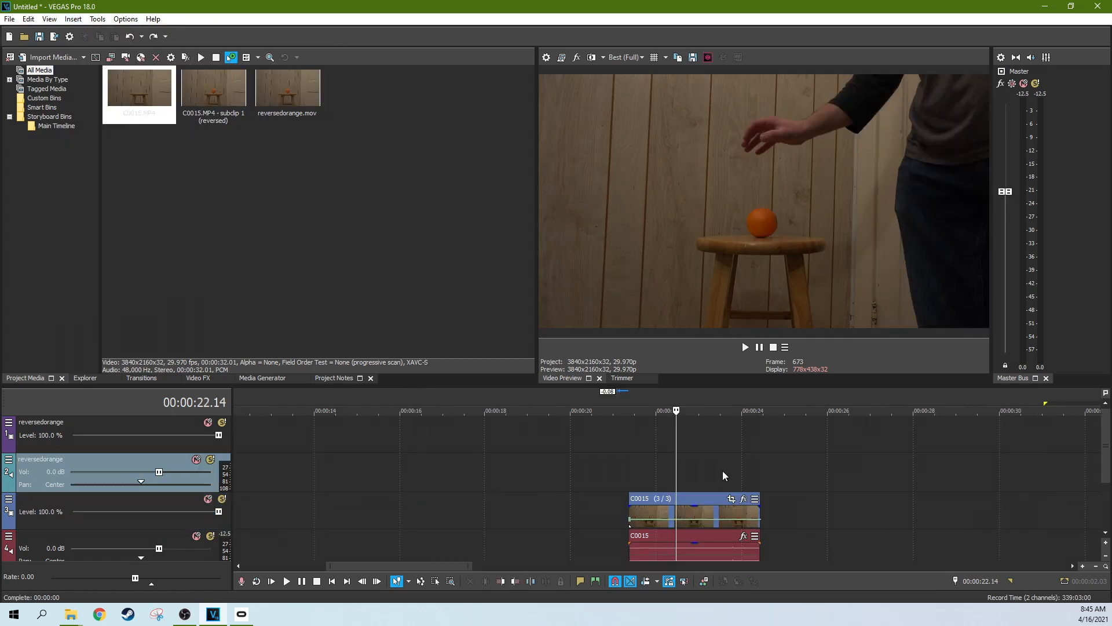
{"action": "mouse_move", "coordinate": [677, 526]}
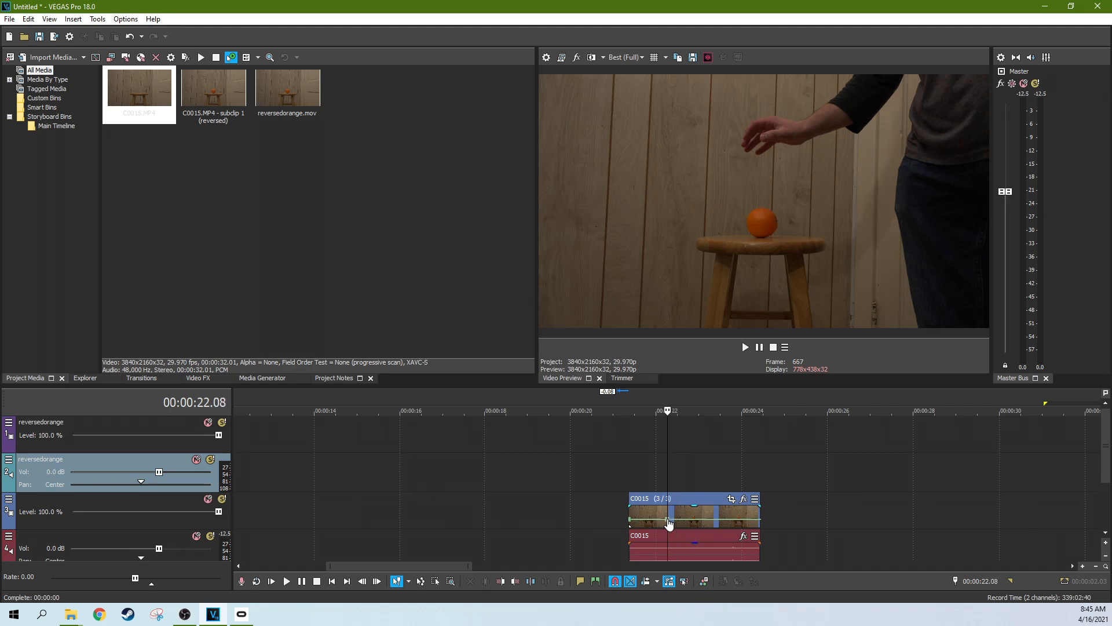
{"action": "mouse_move", "coordinate": [633, 523]}
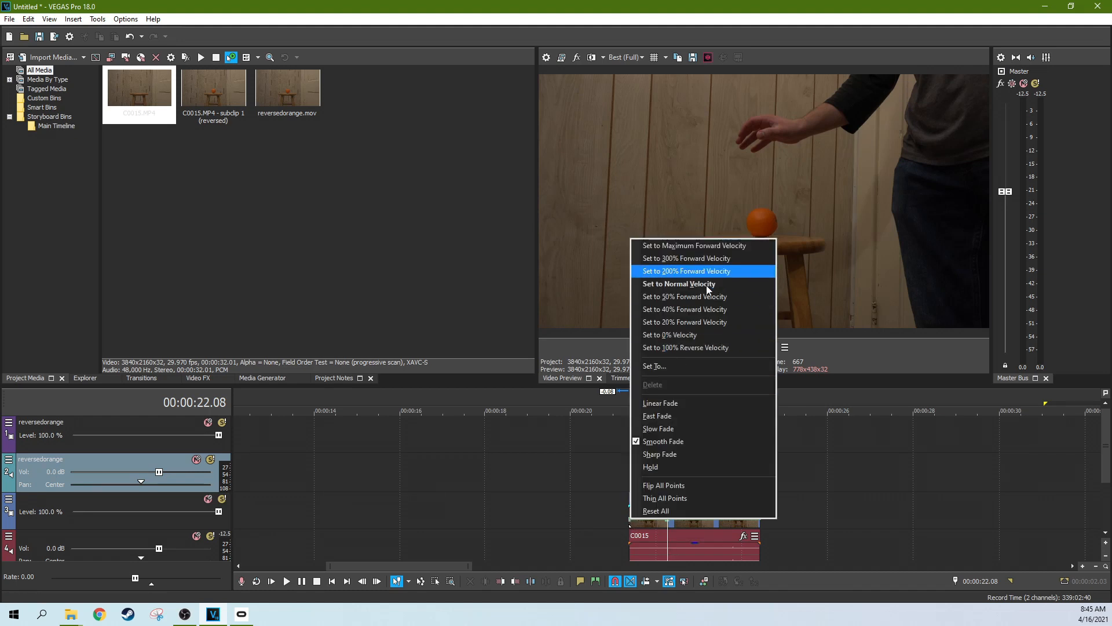
{"action": "mouse_move", "coordinate": [684, 308]}
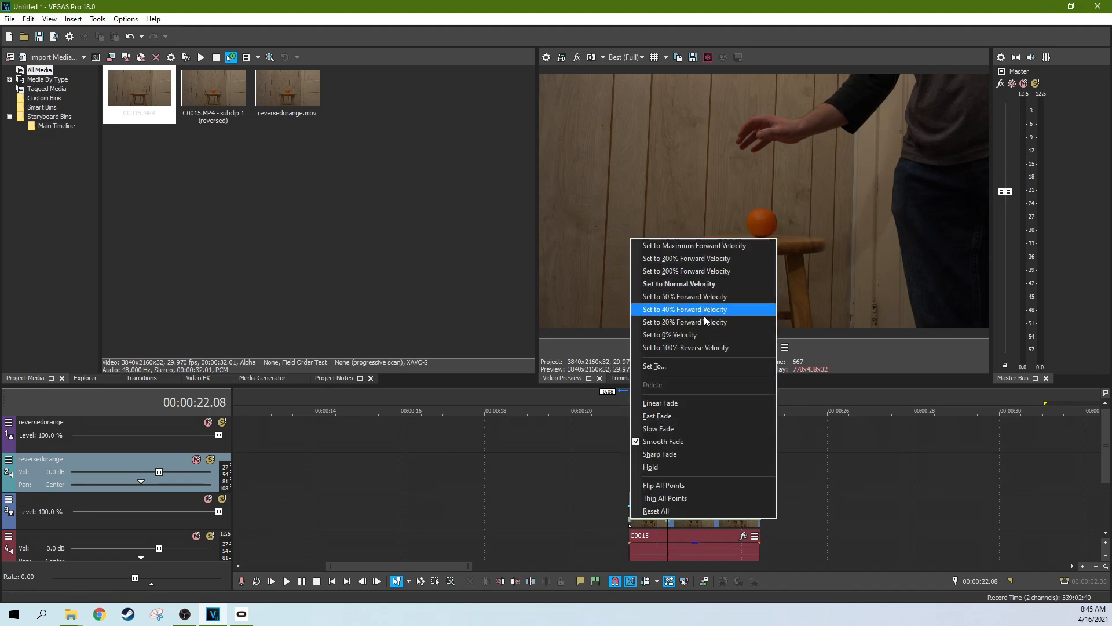
{"action": "mouse_move", "coordinate": [688, 334]}
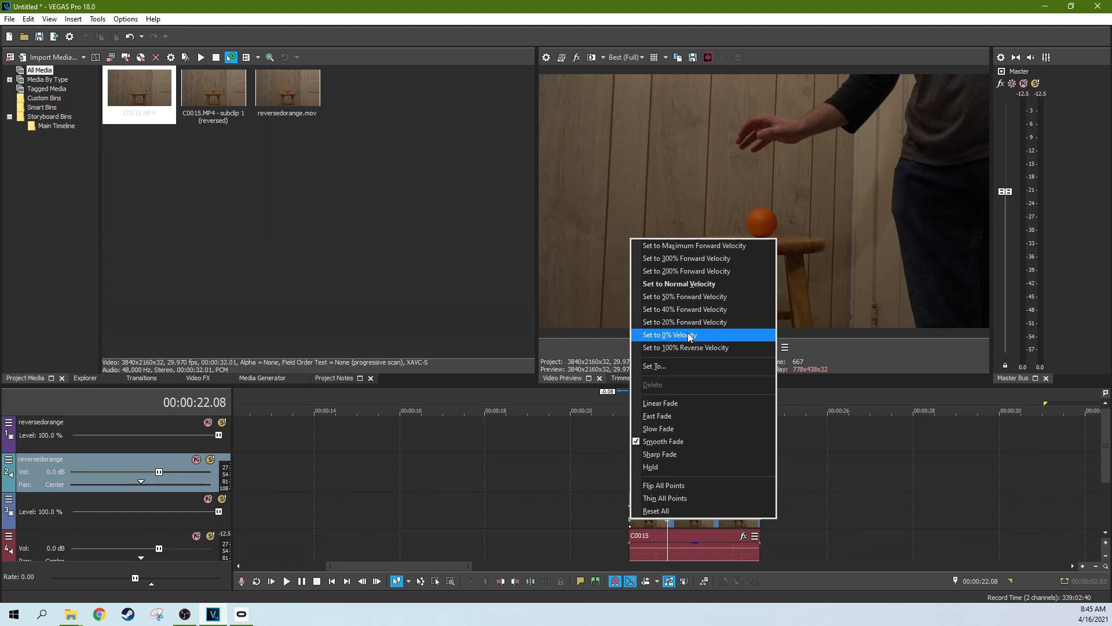
{"action": "mouse_move", "coordinate": [685, 322]}
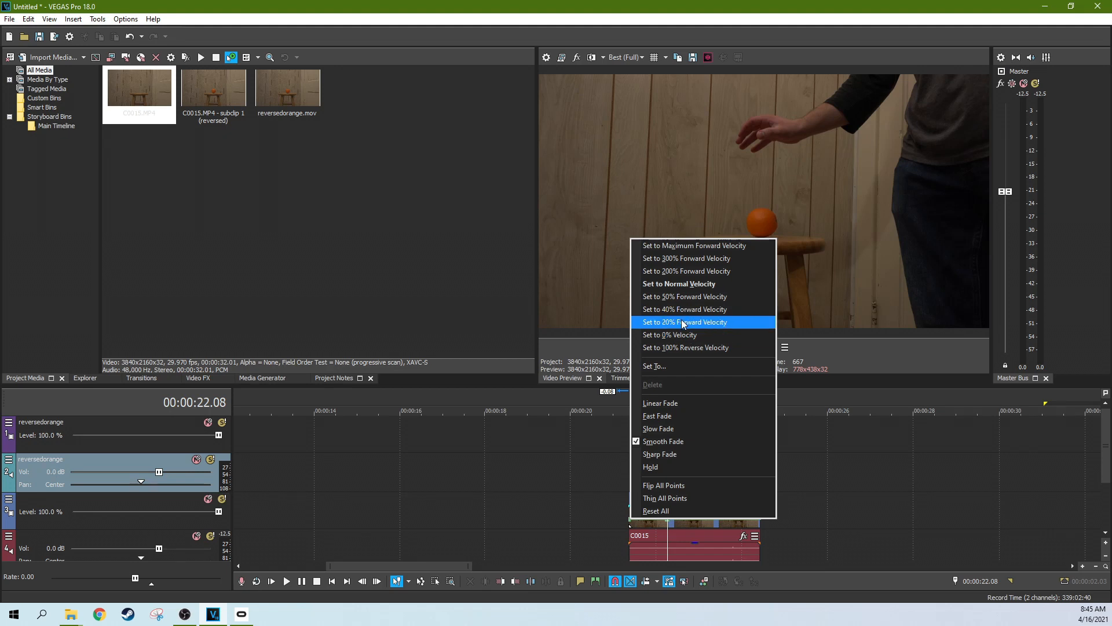
{"action": "mouse_move", "coordinate": [686, 271]}
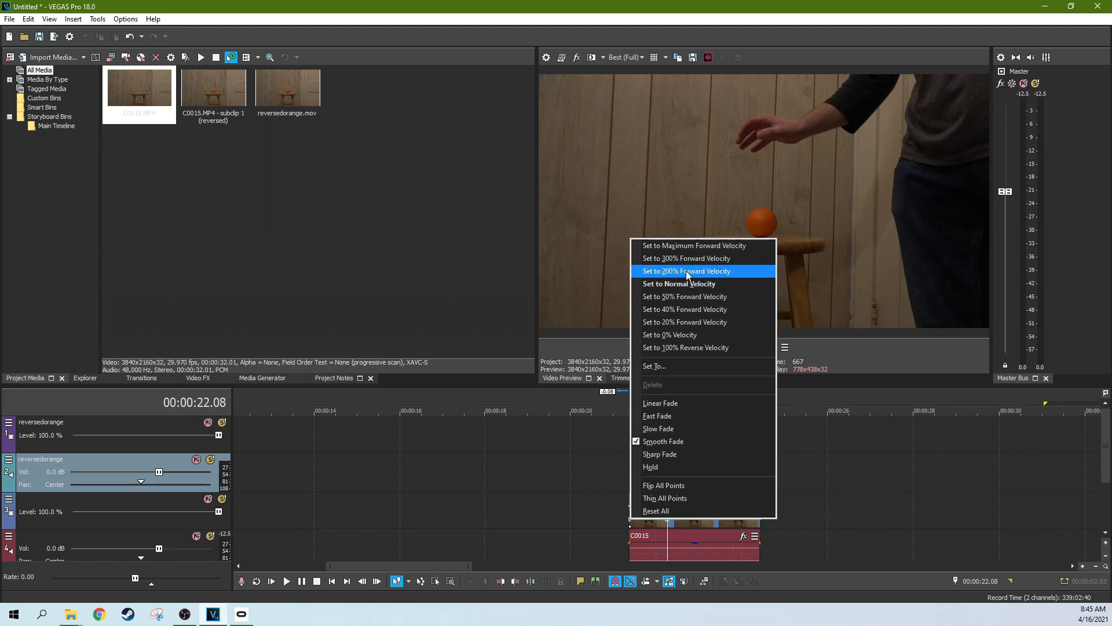
{"action": "mouse_move", "coordinate": [696, 347]}
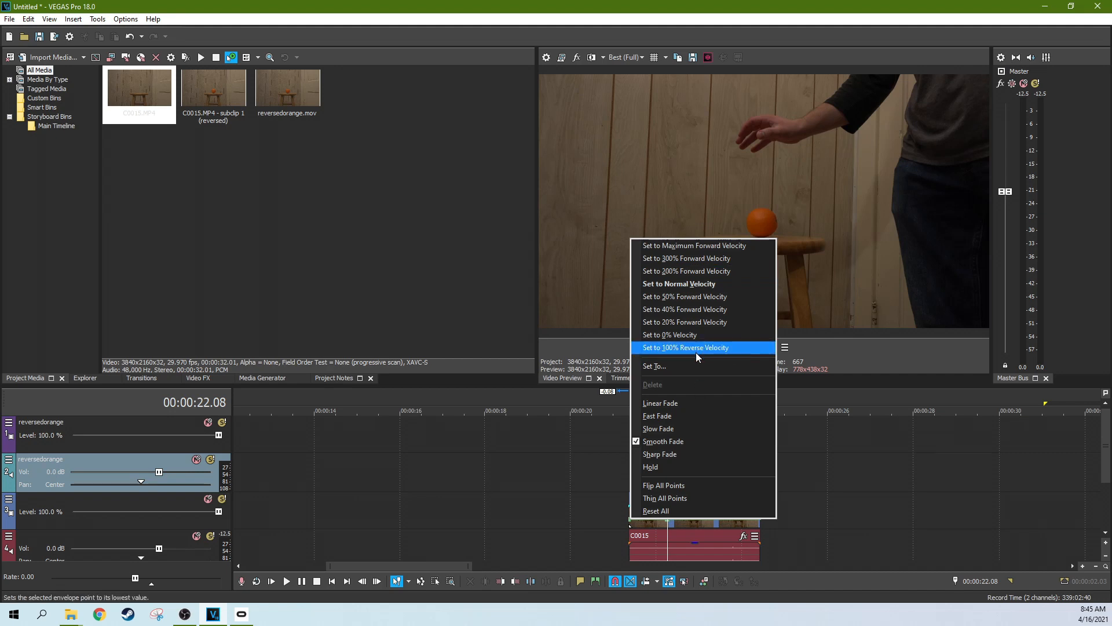
{"action": "mouse_move", "coordinate": [607, 459]}
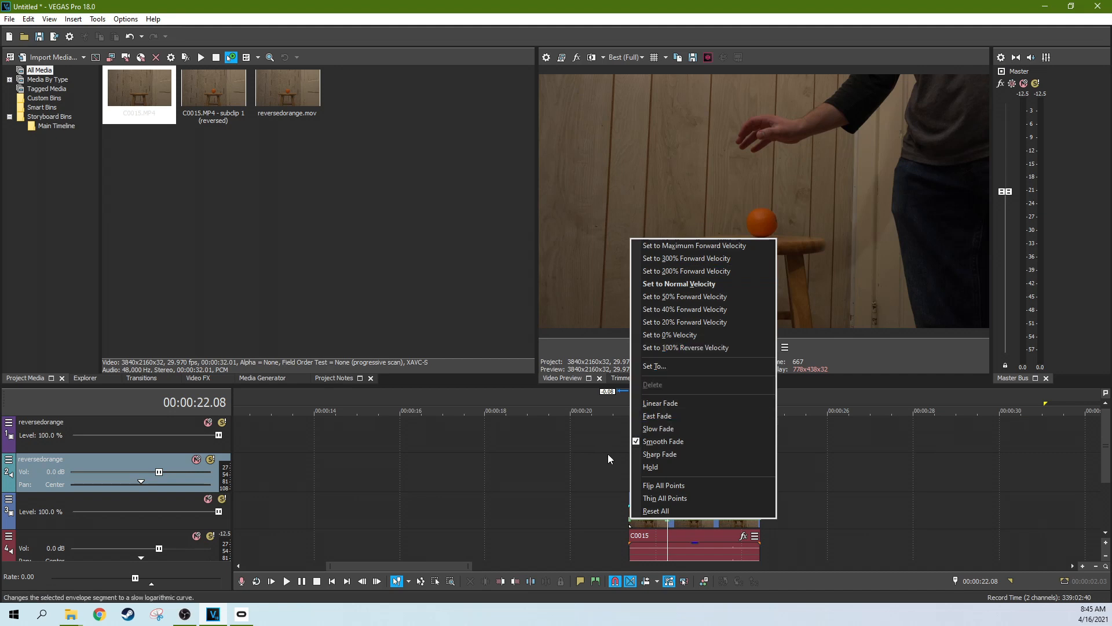
{"action": "mouse_move", "coordinate": [667, 362]}
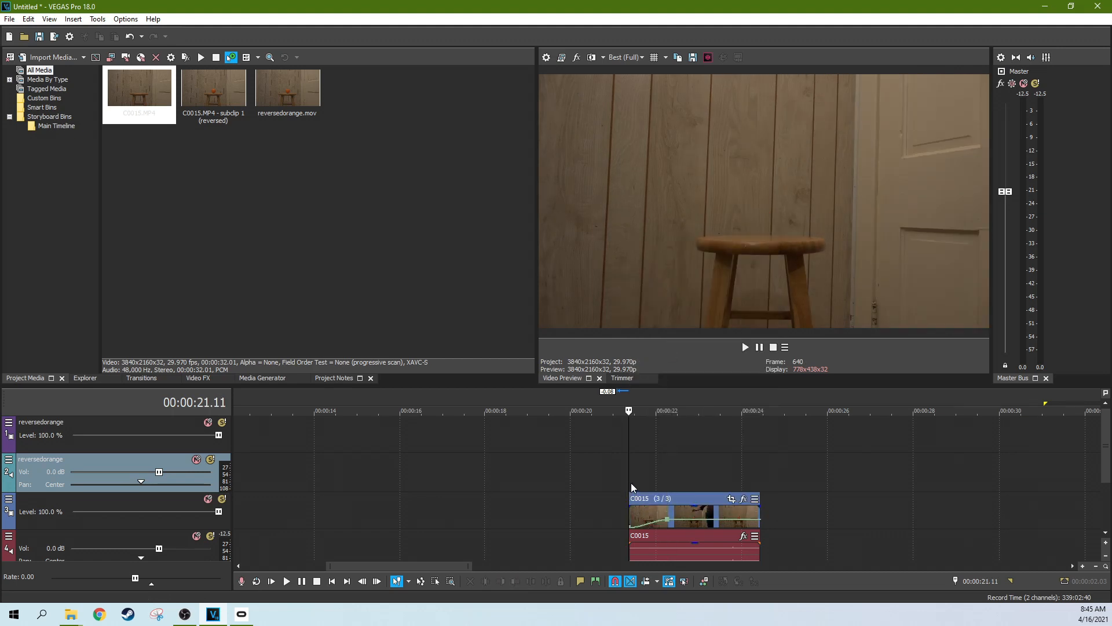
Step: Preview the 334% velocity section of C0015, then return the playhead to the clip start
{"action": "left_click", "coordinate": [745, 348]}
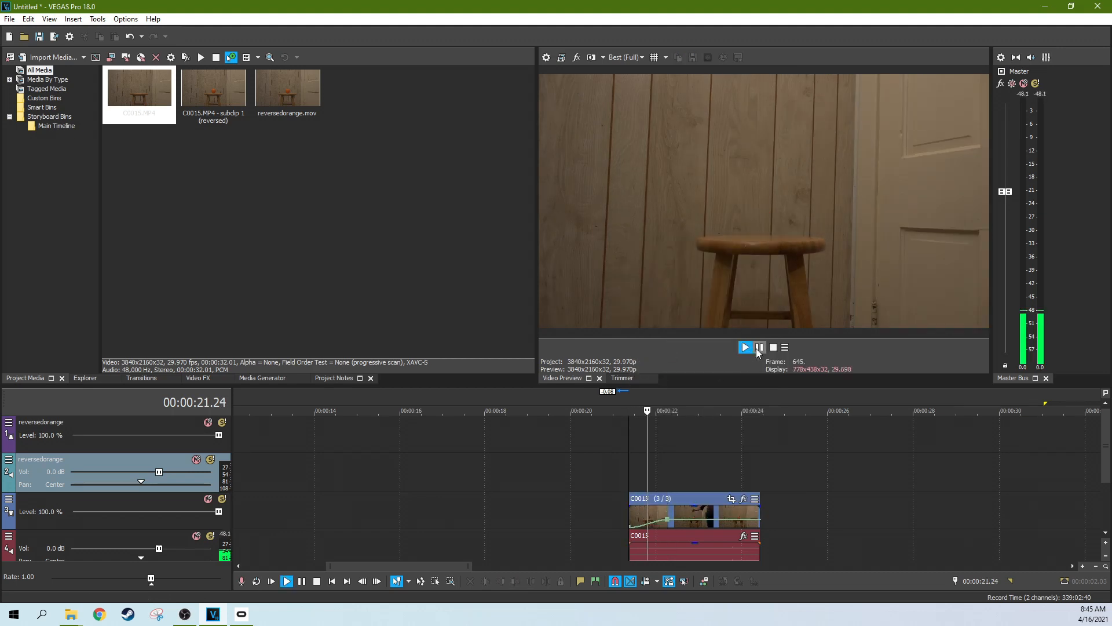
{"action": "left_click", "coordinate": [760, 347]}
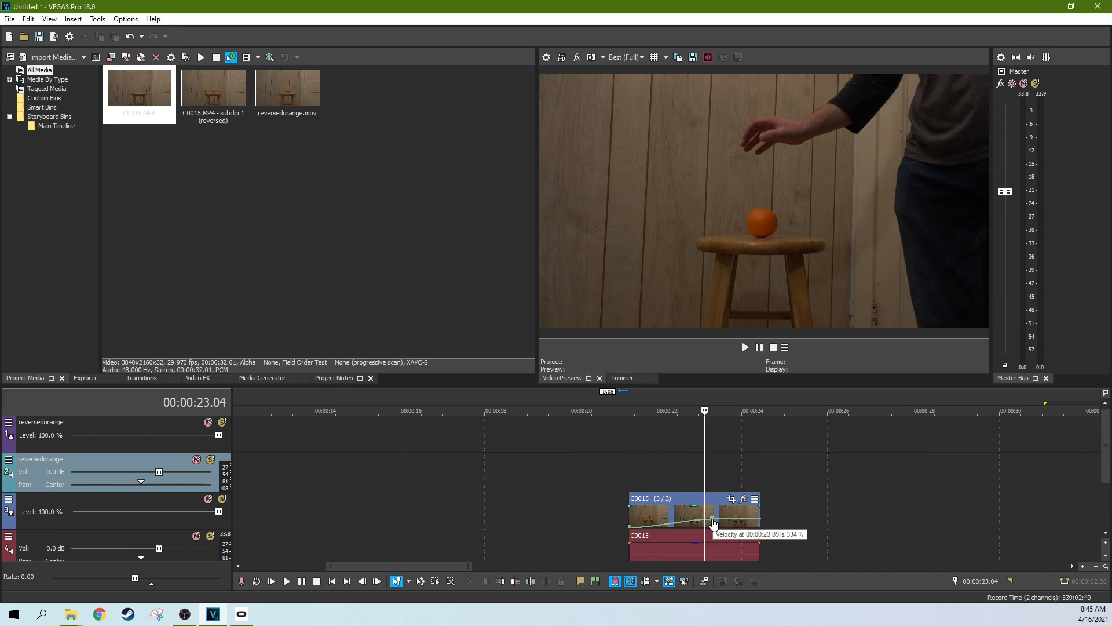
{"action": "left_click", "coordinate": [745, 347]}
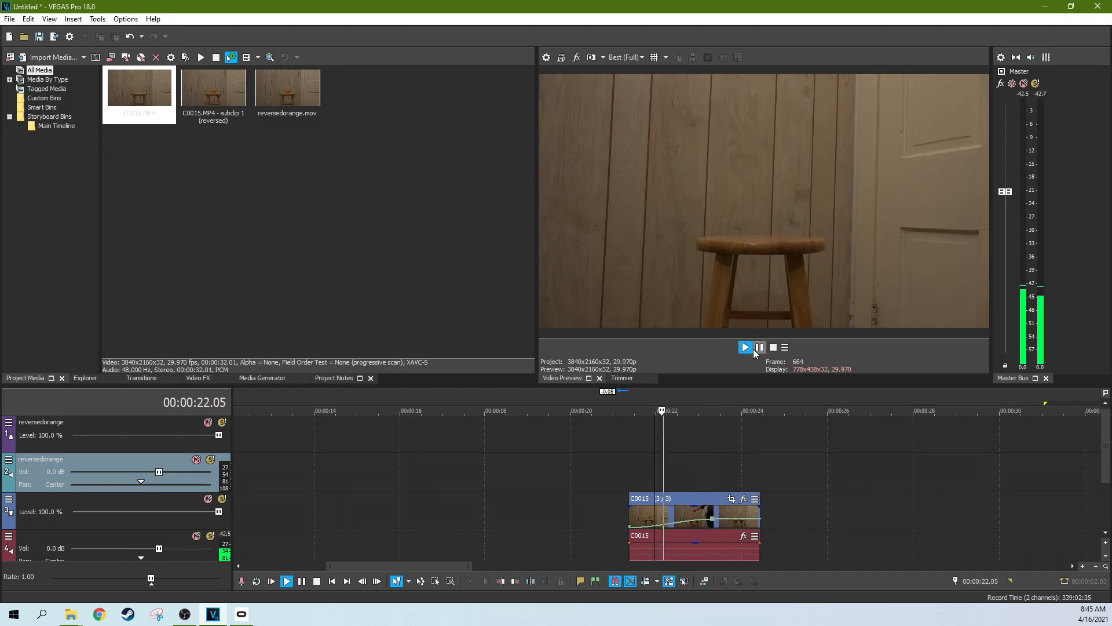
{"action": "left_click", "coordinate": [744, 347]}
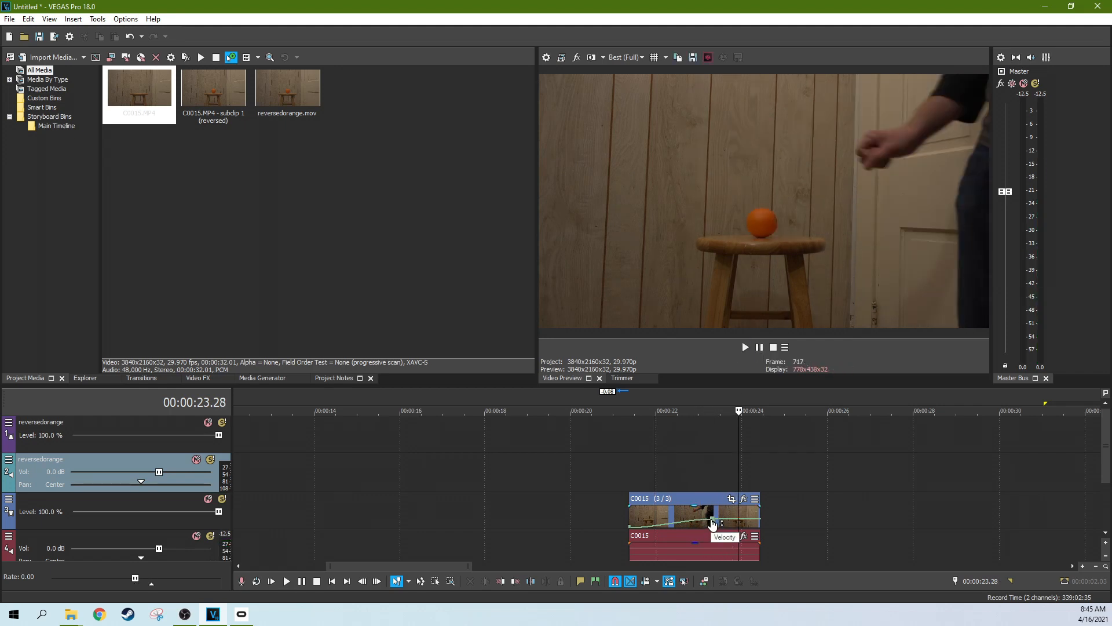
{"action": "left_click", "coordinate": [658, 410]}
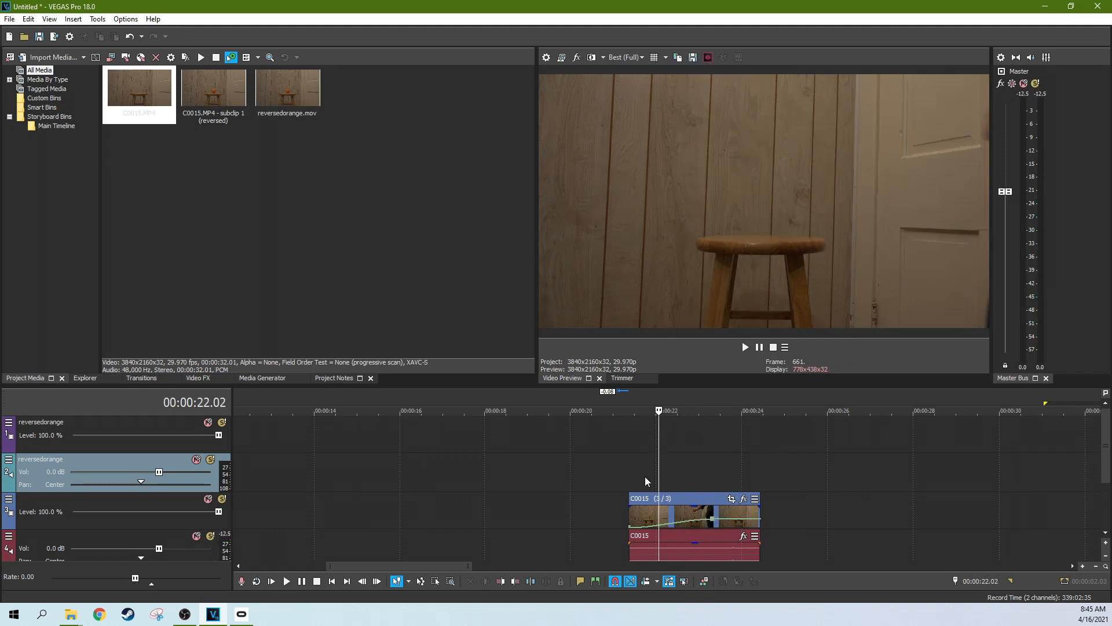
{"action": "mouse_move", "coordinate": [635, 531]}
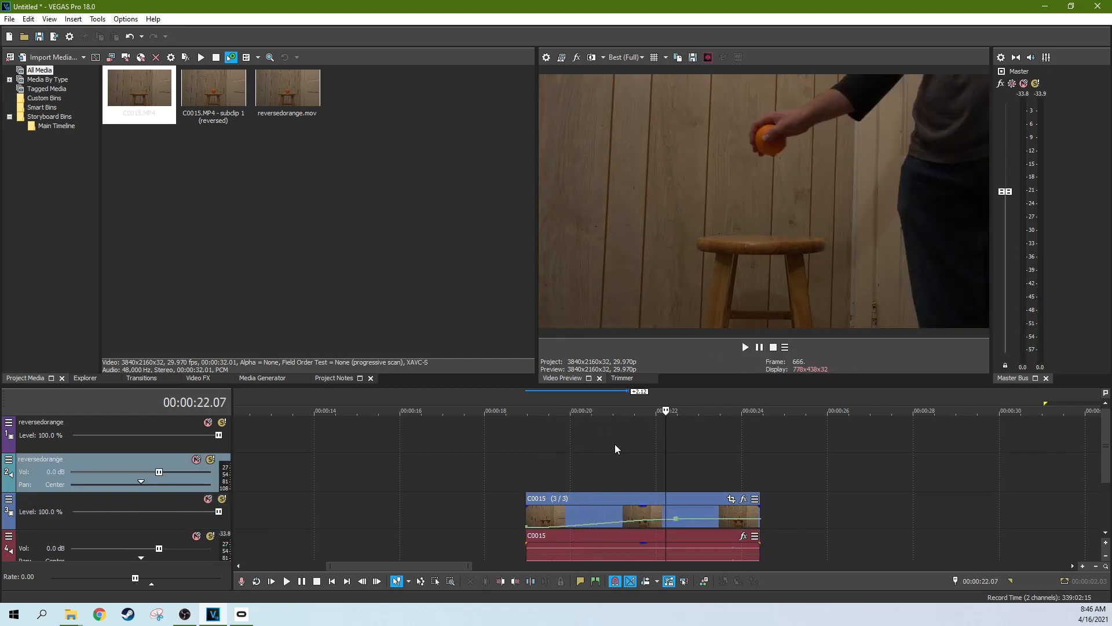
Step: Place the cursor near the extended clip's start and preview the 247% velocity playback
{"action": "left_click", "coordinate": [544, 411]}
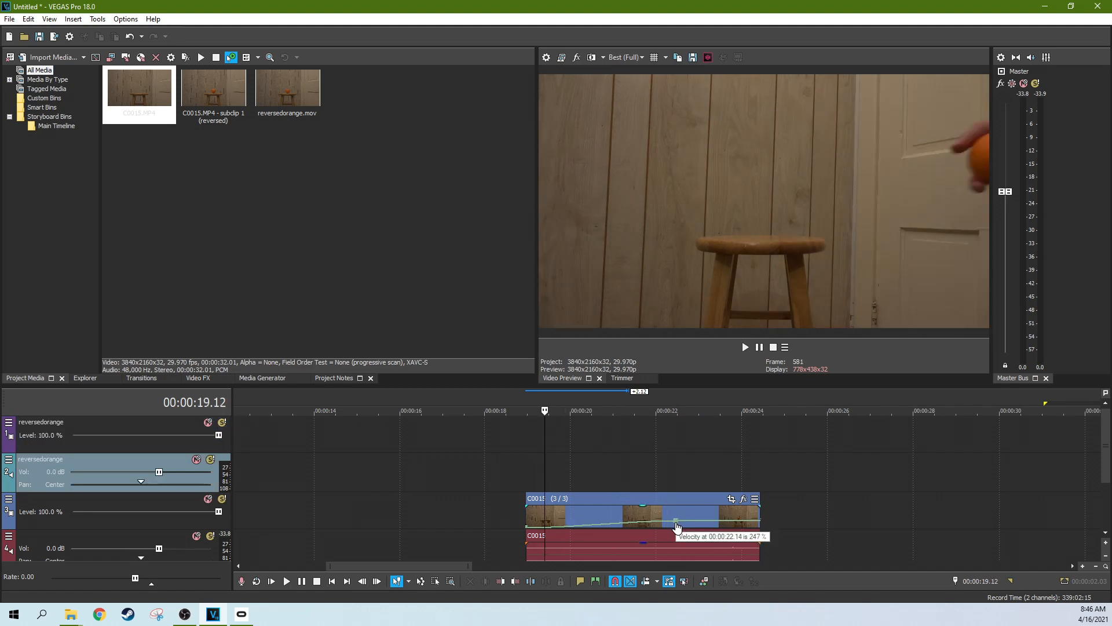
{"action": "mouse_move", "coordinate": [575, 467]}
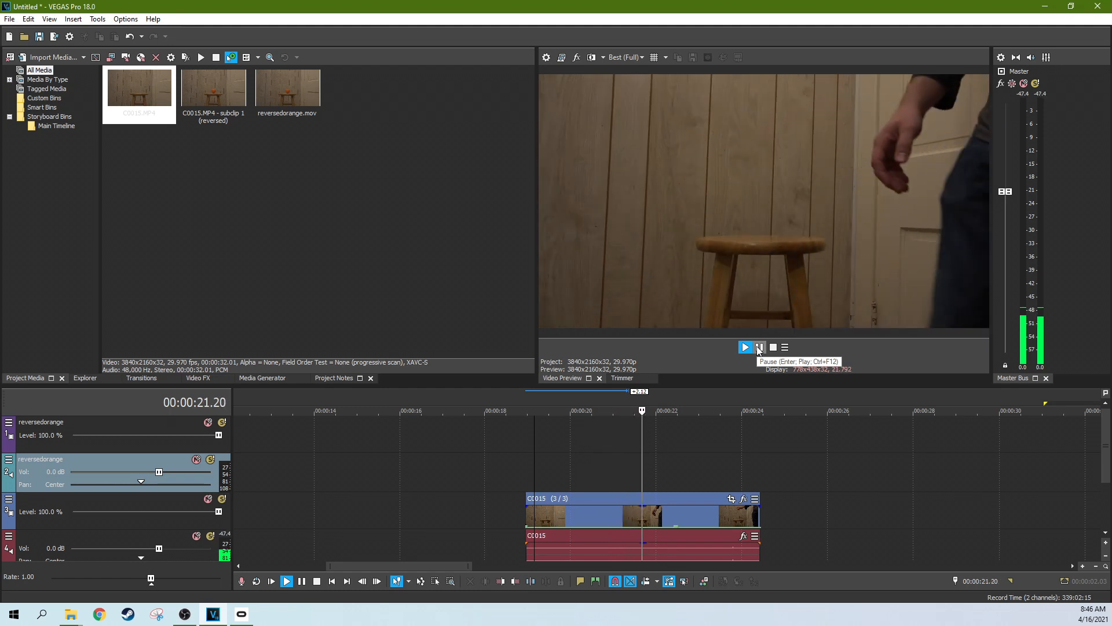
{"action": "left_click", "coordinate": [745, 347]}
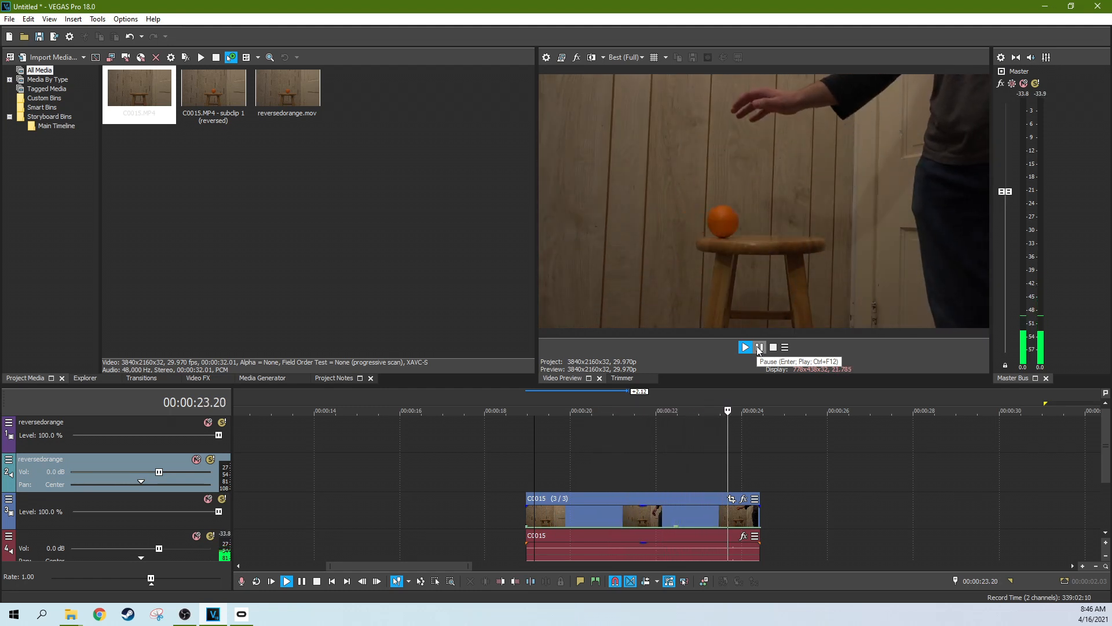
{"action": "left_click", "coordinate": [745, 347]}
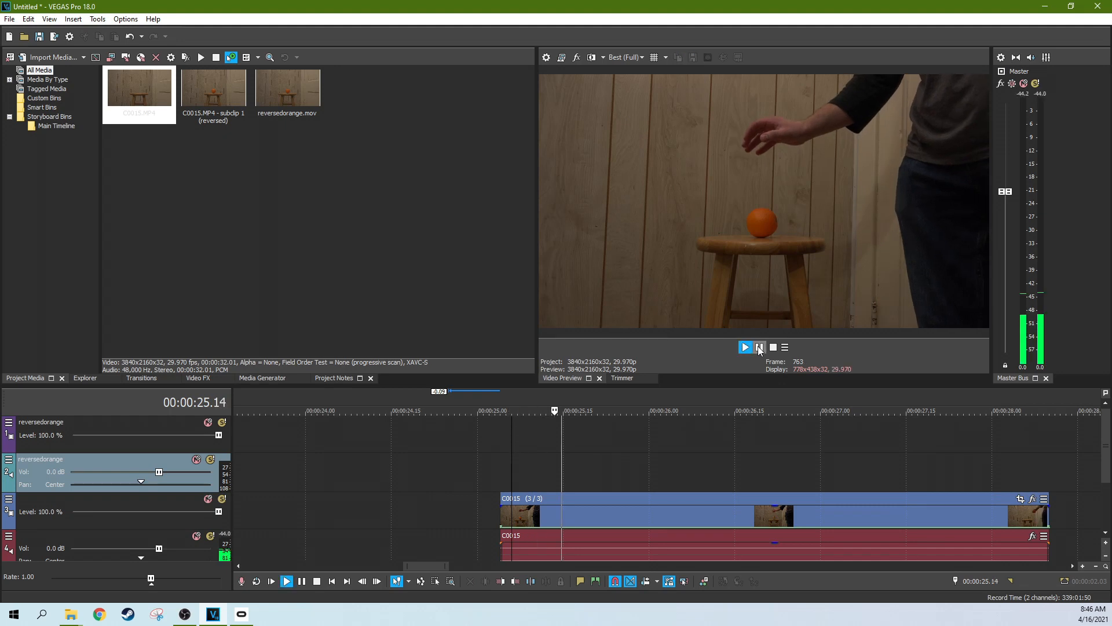
Step: Replay C0015 to preview the new velocity peak around 00:00:27.10
{"action": "left_click", "coordinate": [744, 347]}
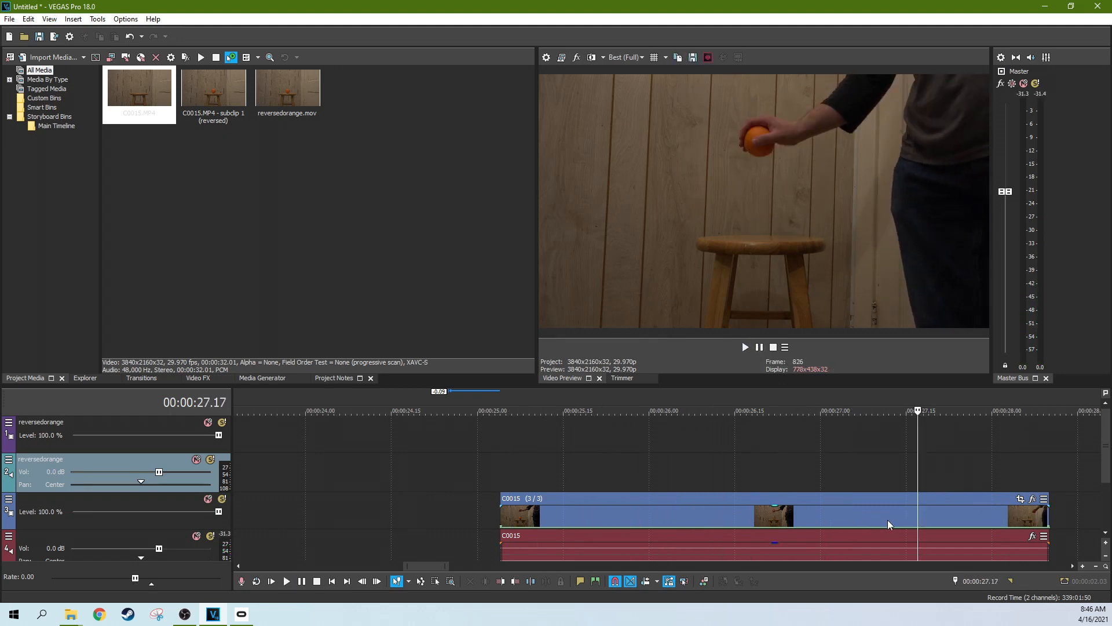
{"action": "mouse_move", "coordinate": [897, 534]}
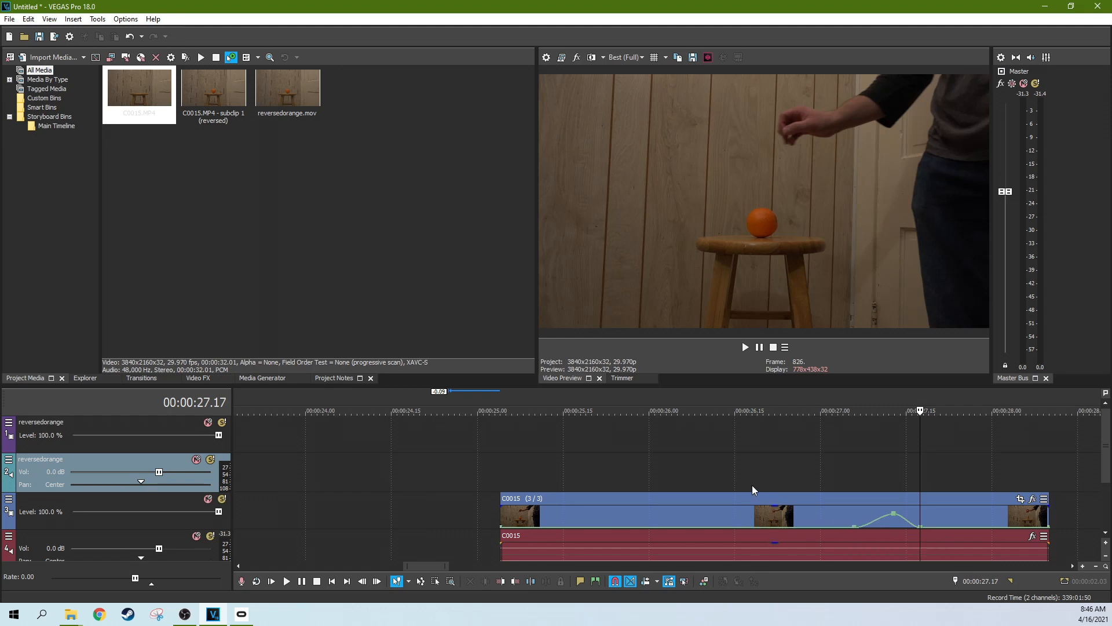
{"action": "left_click", "coordinate": [511, 410]}
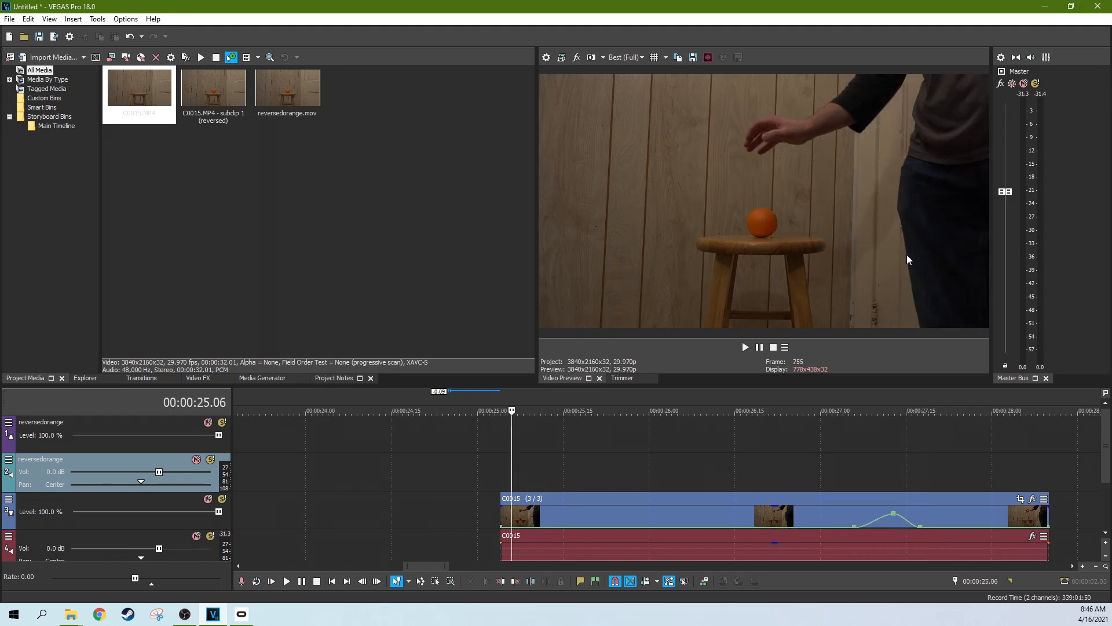
{"action": "left_click", "coordinate": [744, 347]}
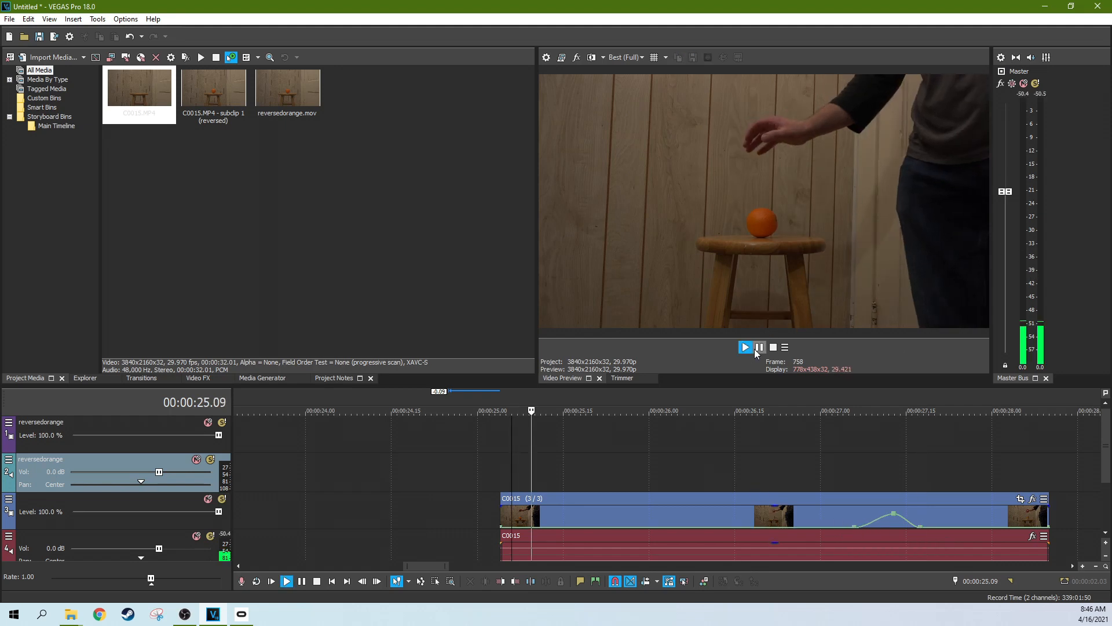
{"action": "left_click", "coordinate": [745, 347]}
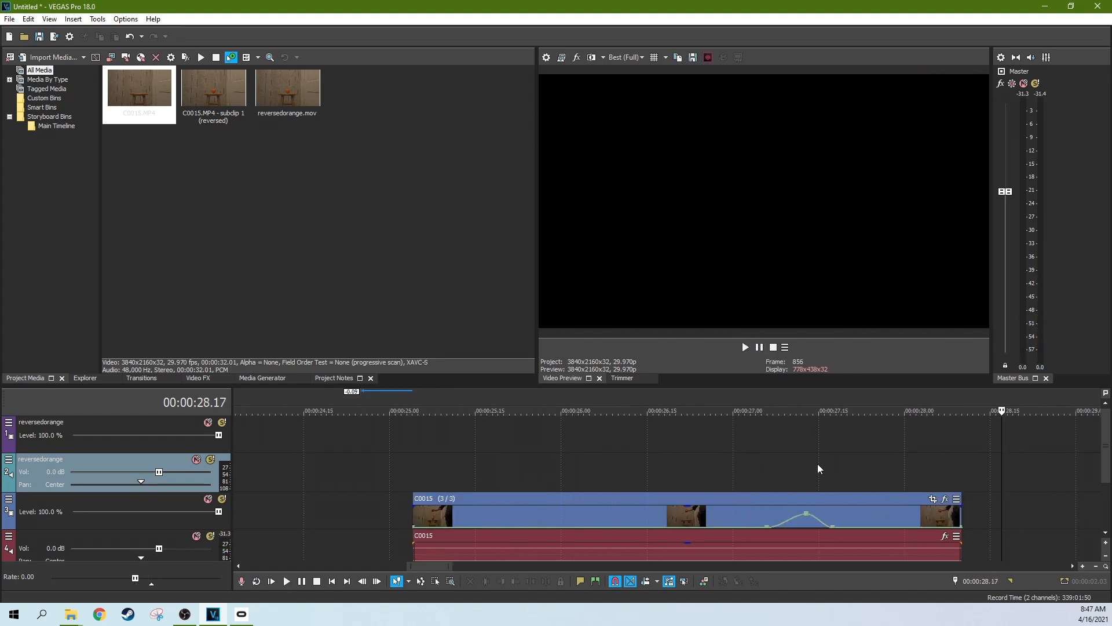
{"action": "left_click", "coordinate": [806, 411]}
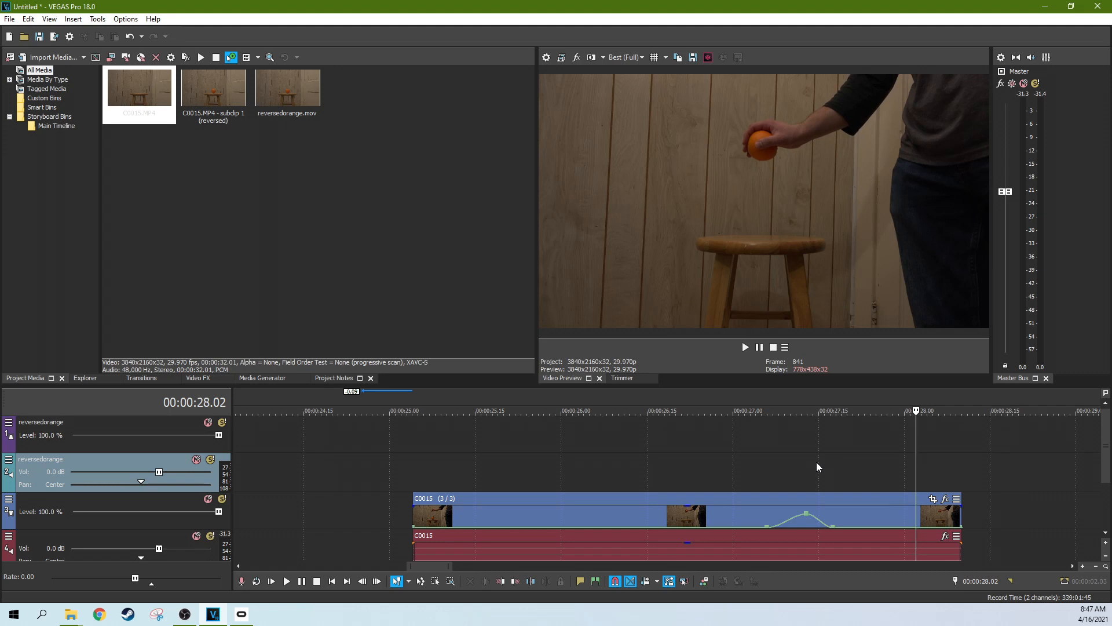
{"action": "mouse_move", "coordinate": [774, 537]}
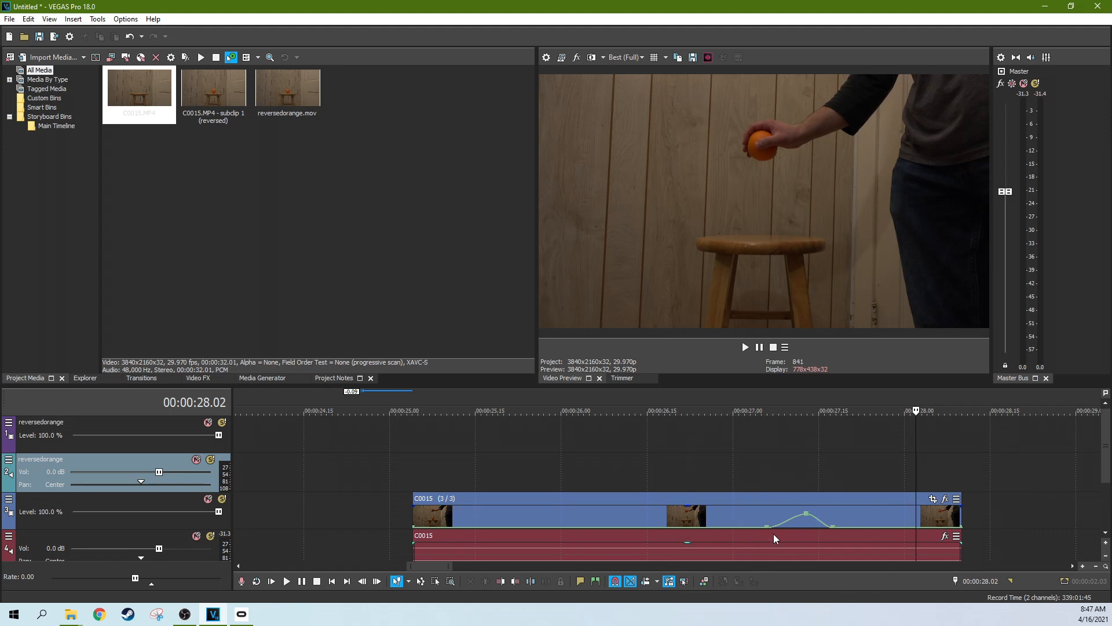
{"action": "mouse_move", "coordinate": [770, 532]}
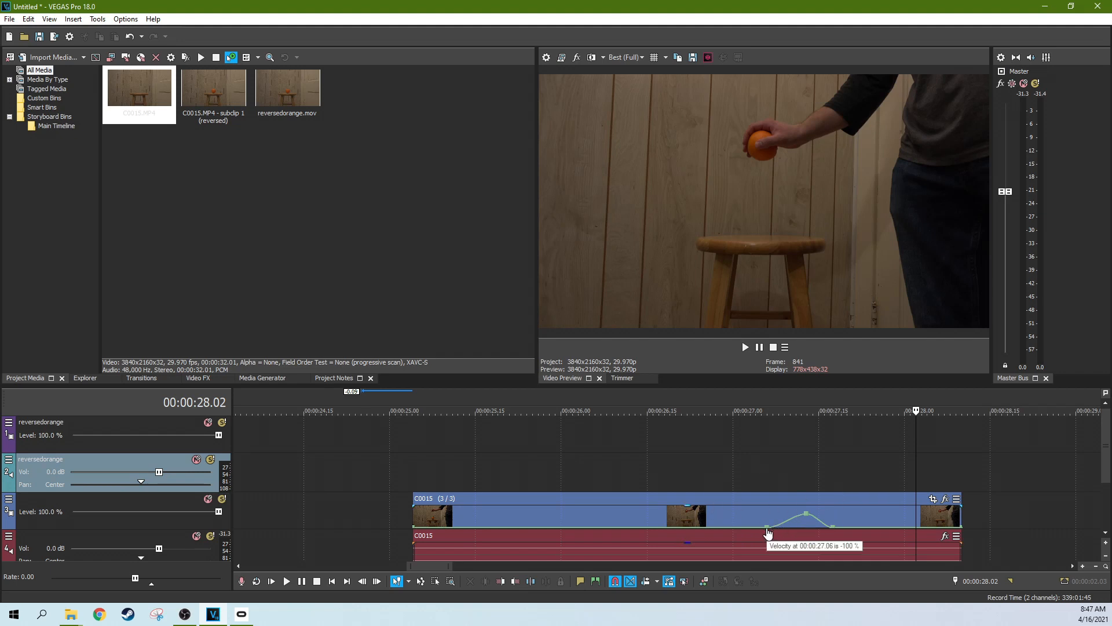
{"action": "mouse_move", "coordinate": [814, 514]}
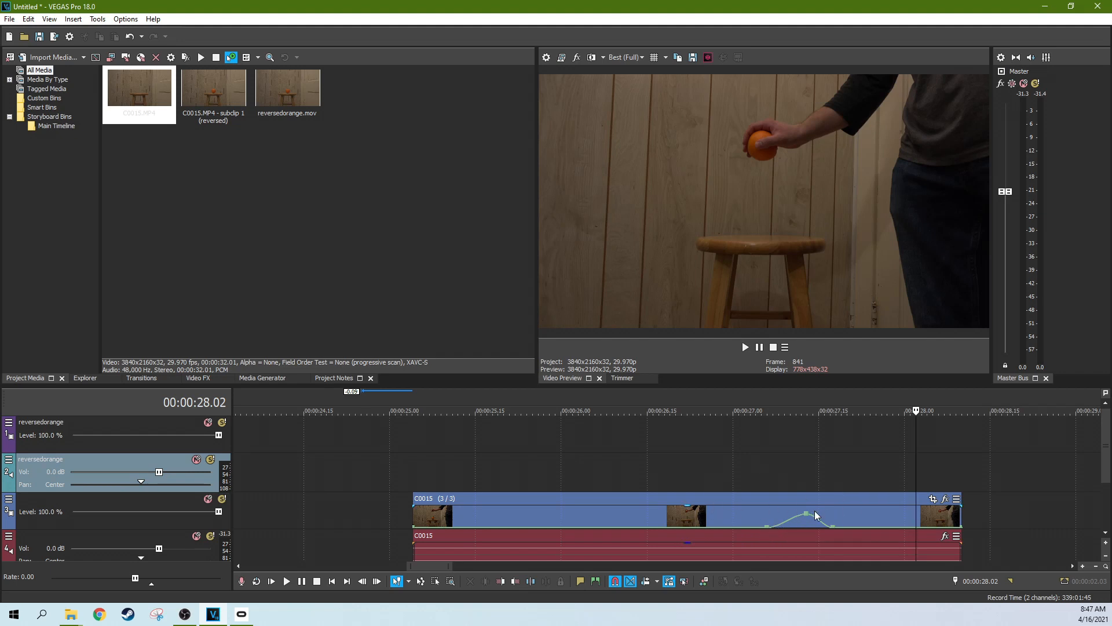
{"action": "mouse_move", "coordinate": [743, 528]}
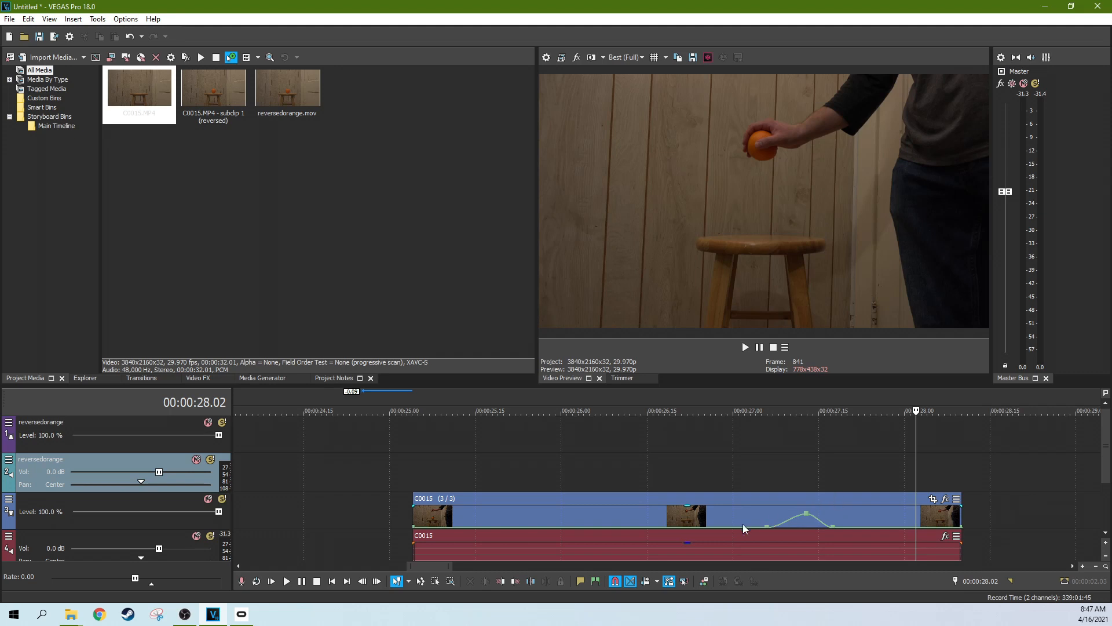
{"action": "mouse_move", "coordinate": [792, 525]}
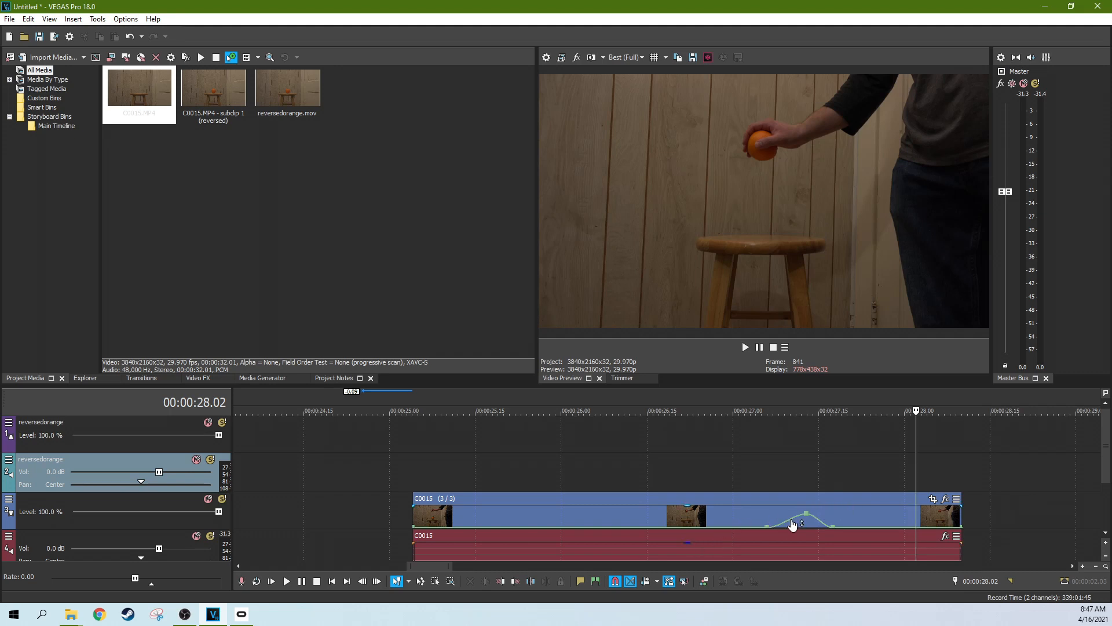
{"action": "mouse_move", "coordinate": [758, 511]}
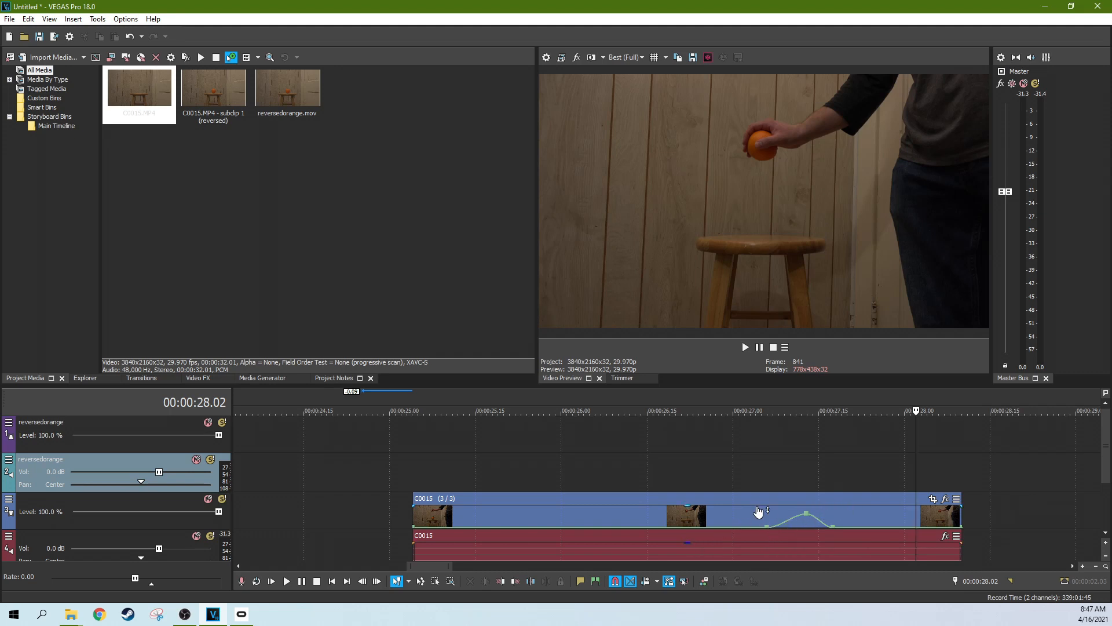